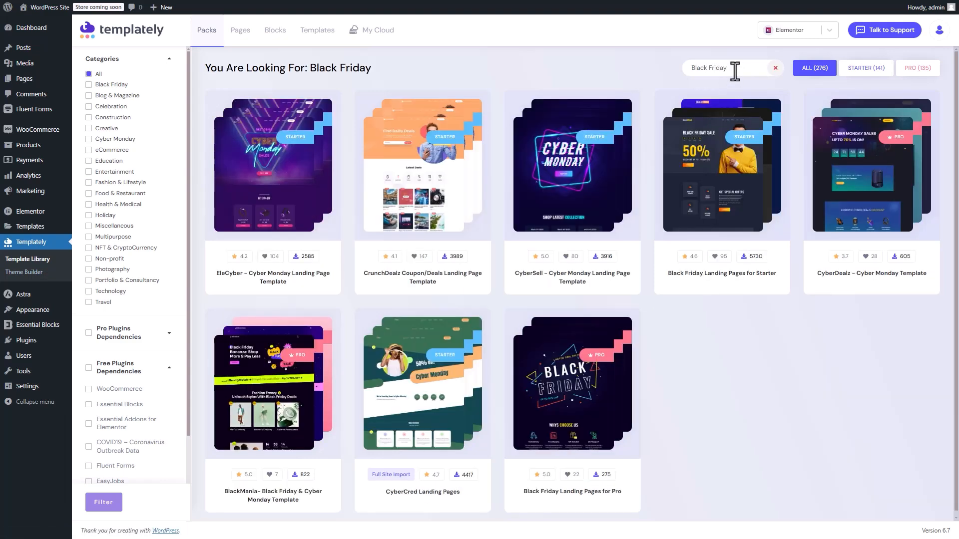
pyautogui.moveTo(712, 92)
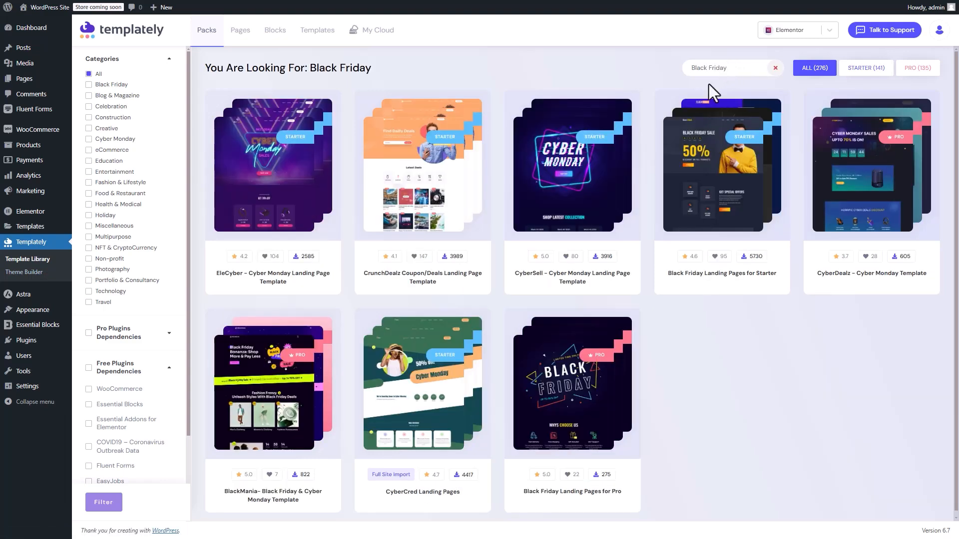
# Open the CyberCred Landing Pages pack card from the Black Friday results.
pyautogui.click(422, 382)
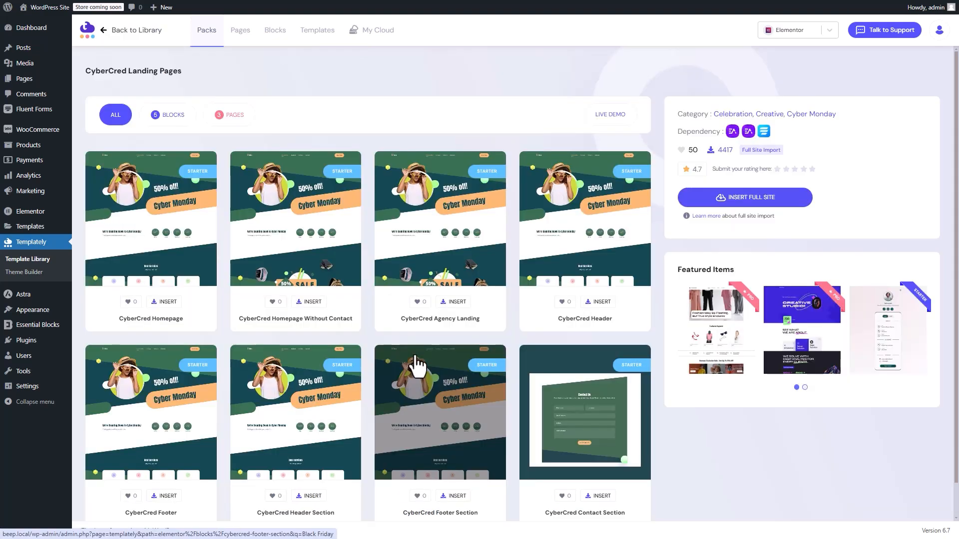
pyautogui.moveTo(561, 193)
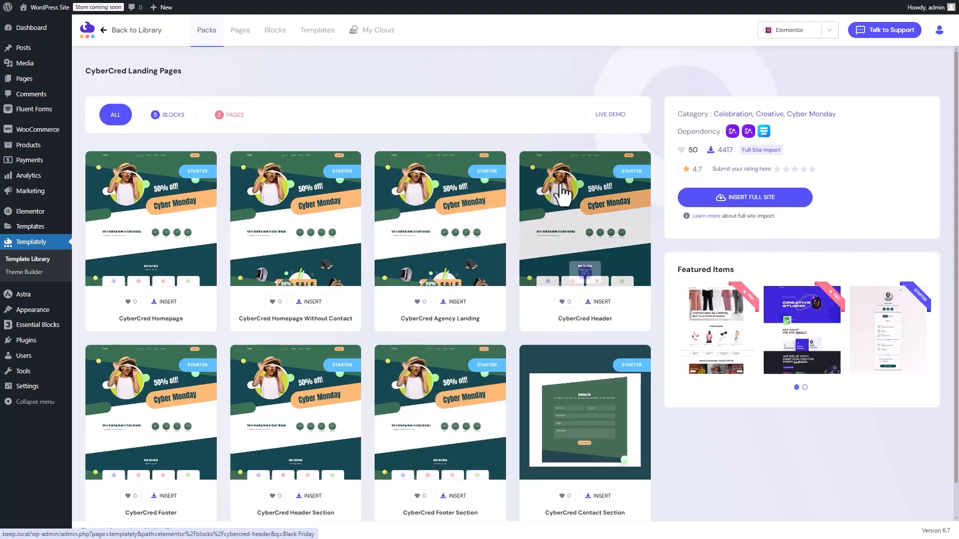
pyautogui.click(609, 114)
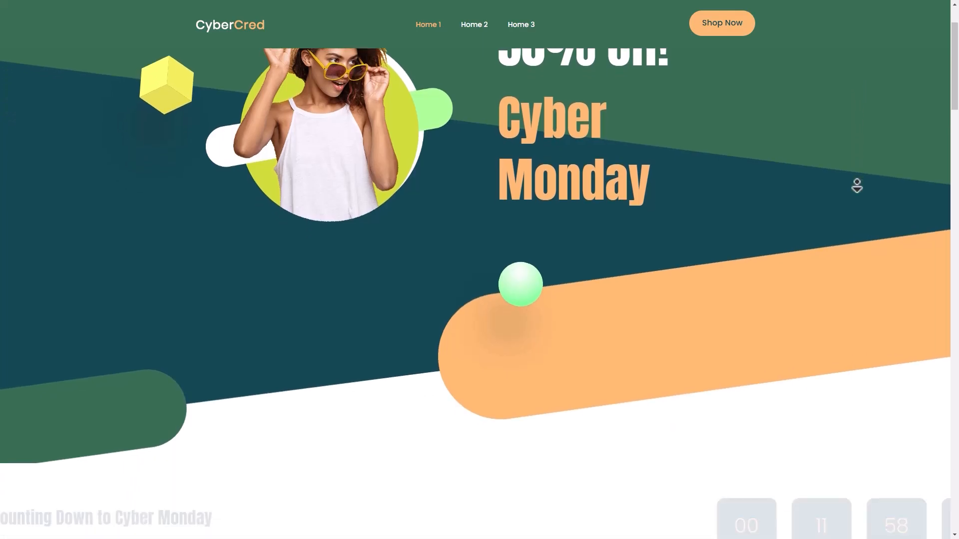
pyautogui.scroll(-3)
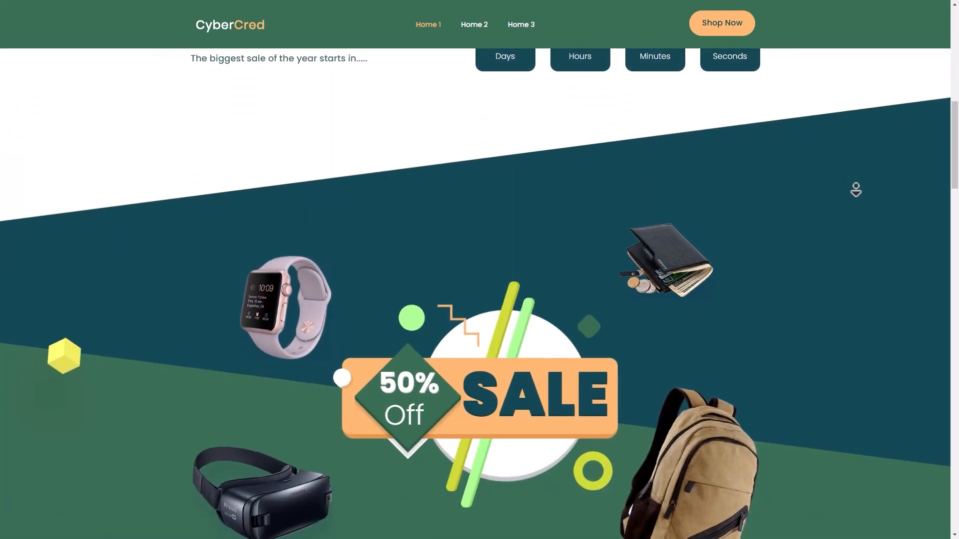
pyautogui.scroll(-3)
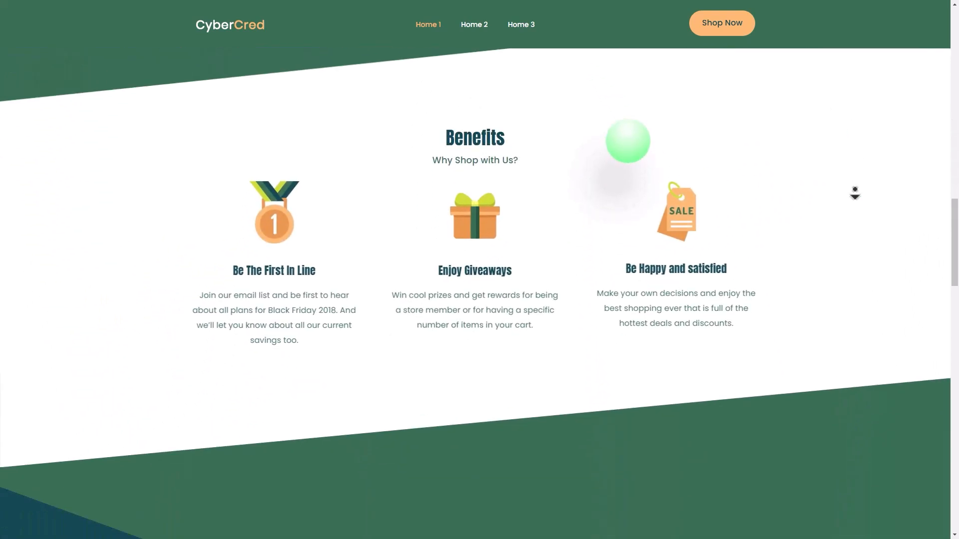
pyautogui.scroll(-3)
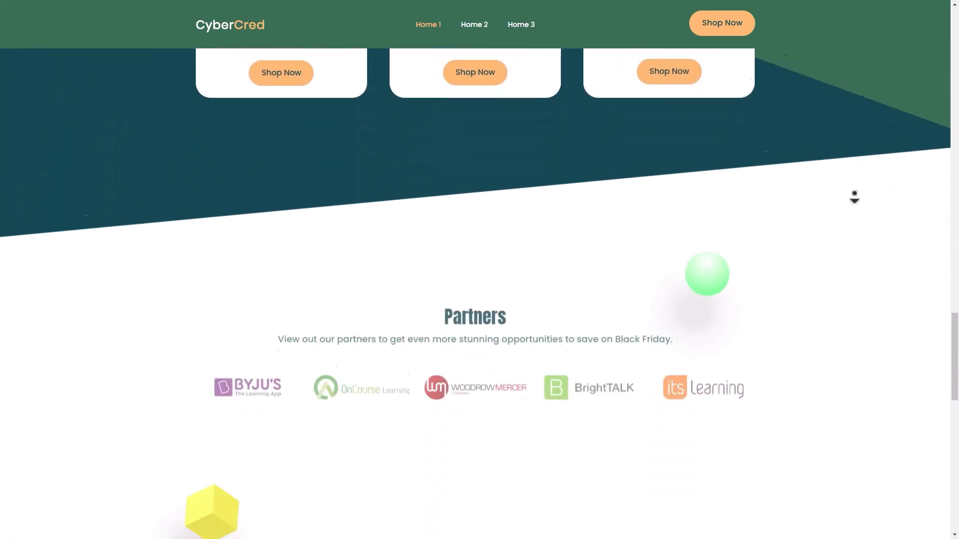
pyautogui.scroll(-3)
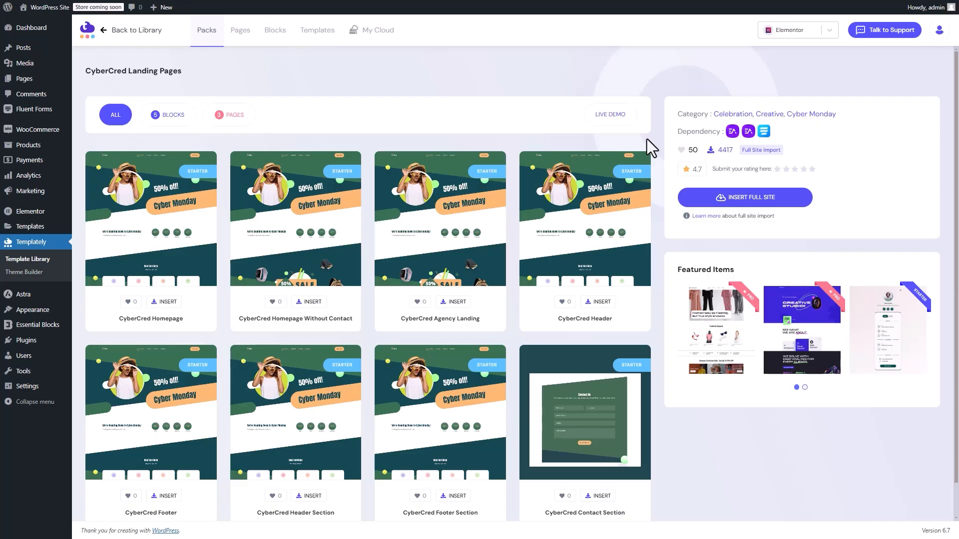
pyautogui.moveTo(756, 204)
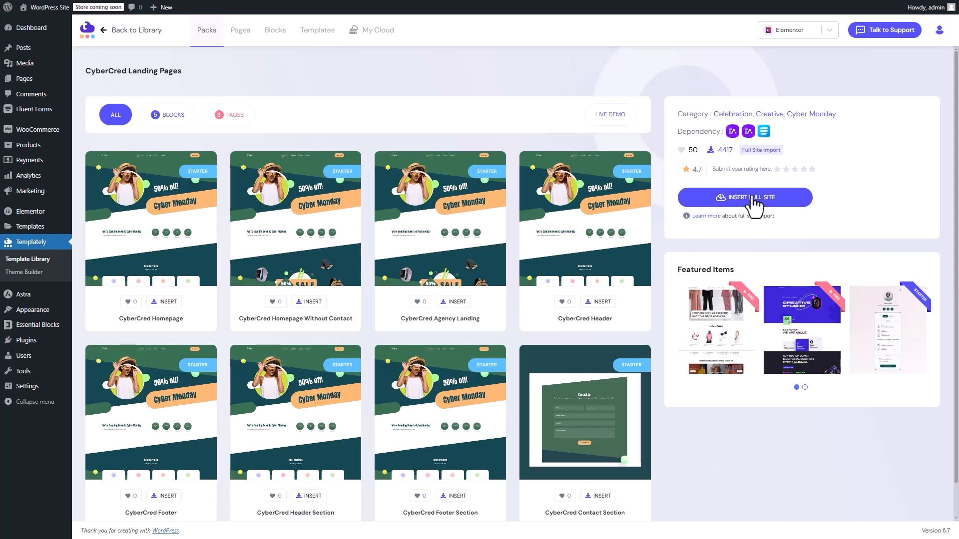
# Insert the full CyberCred site with the site title 'Deal Page' and continue to the dependencies list.
pyautogui.click(744, 197)
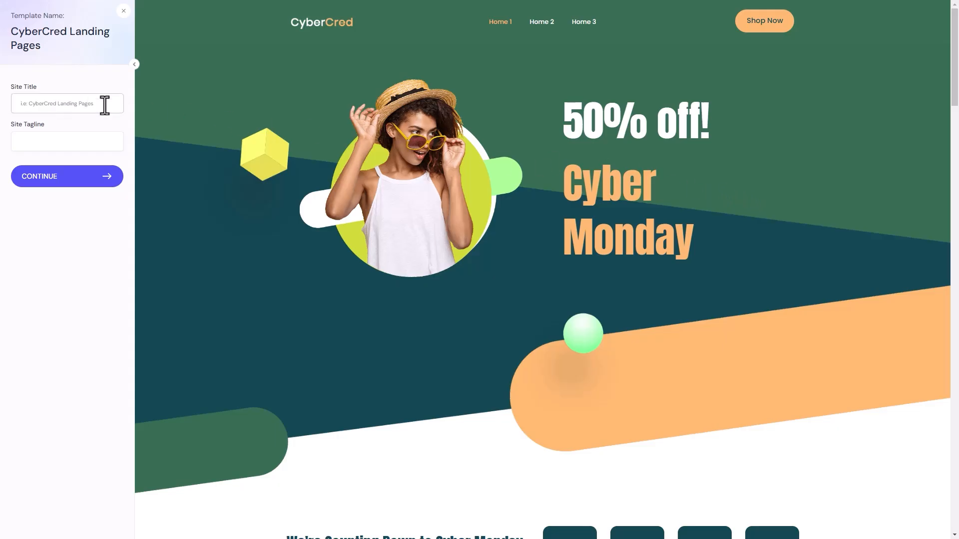
pyautogui.write('Deal Page')
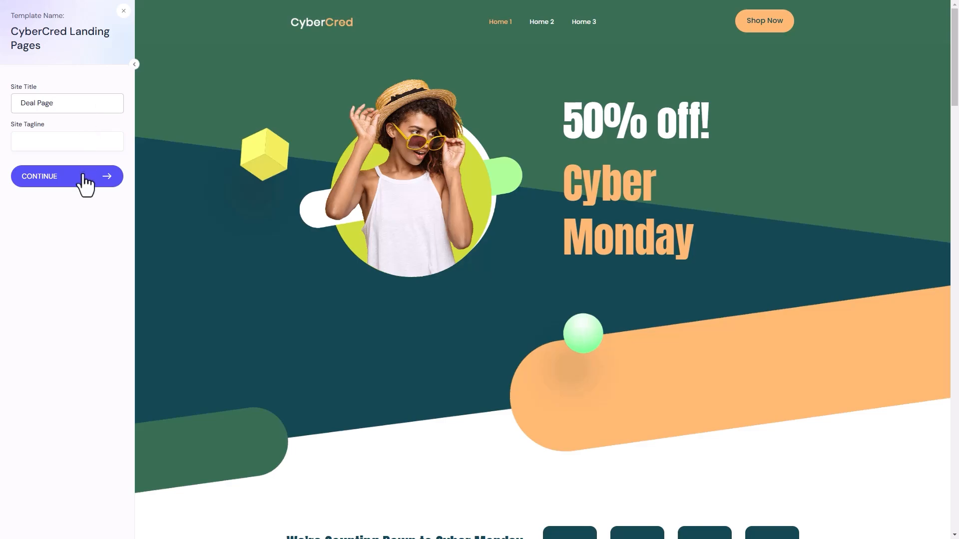
pyautogui.click(66, 176)
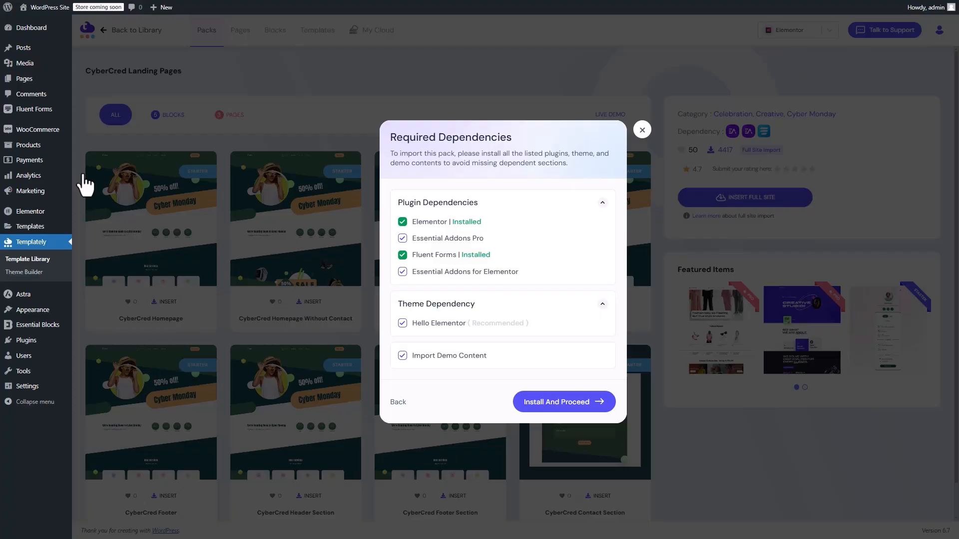
pyautogui.moveTo(372, 276)
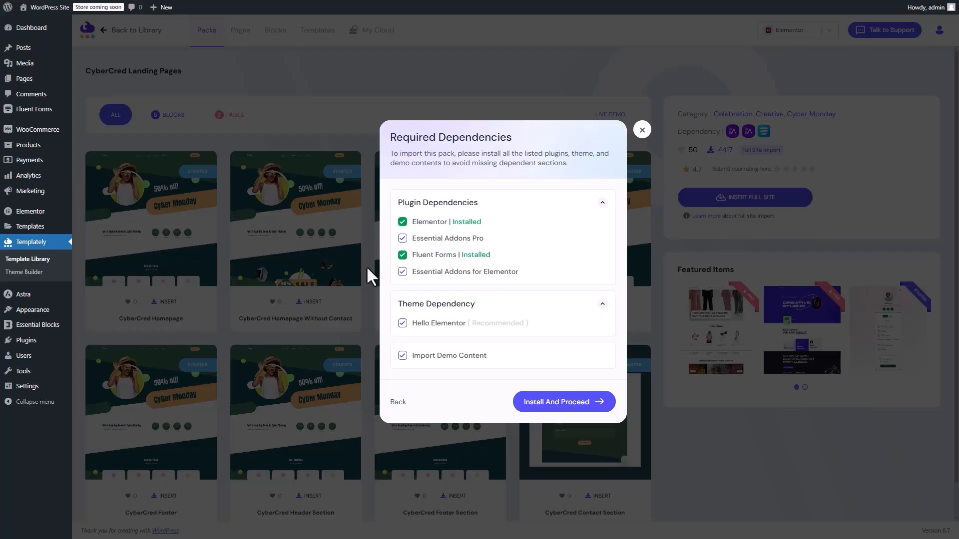
# Install the required plugins and demo content, visit the new site and edit its homepage in Elementor.
pyautogui.click(562, 402)
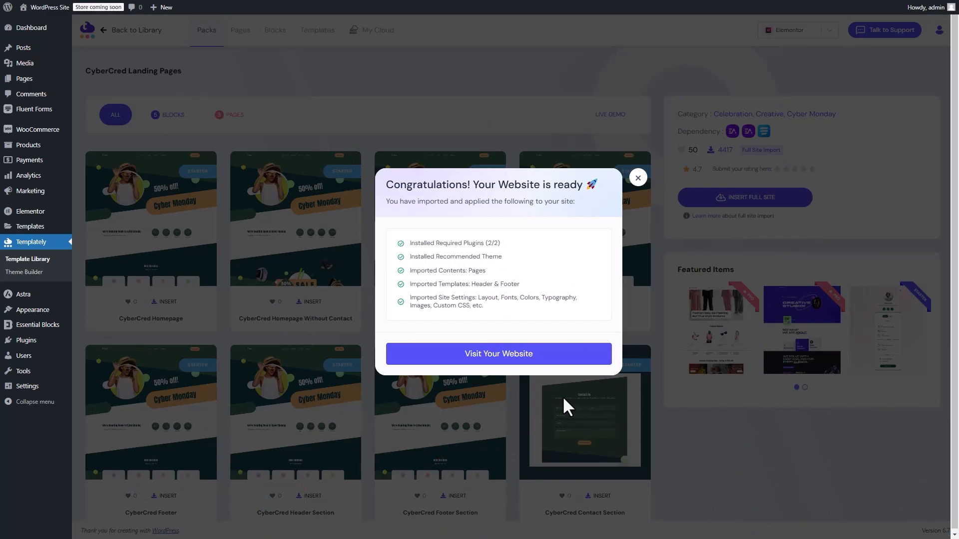
pyautogui.click(497, 354)
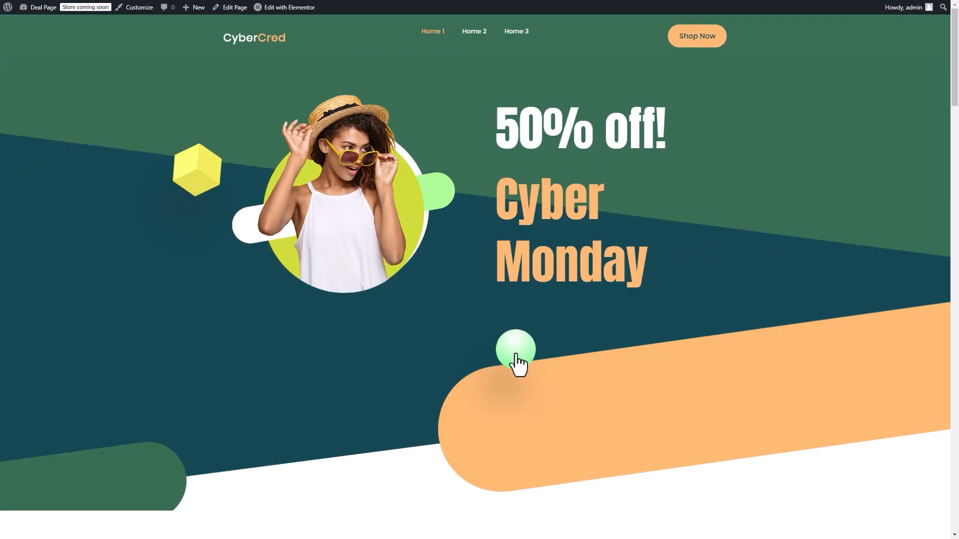
pyautogui.moveTo(288, 7)
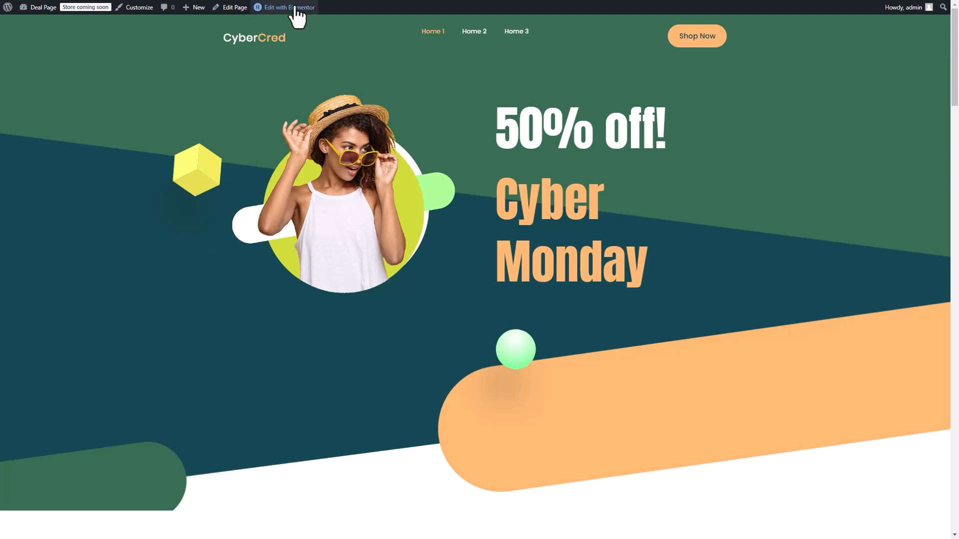
pyautogui.click(288, 7)
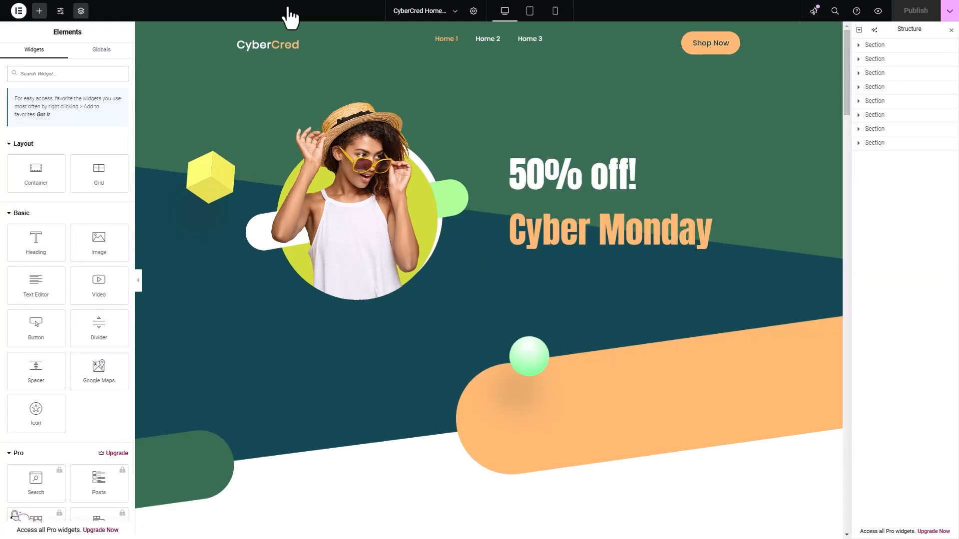
# Edit the '50% off!' headline's discount number and its colour styling.
pyautogui.click(571, 174)
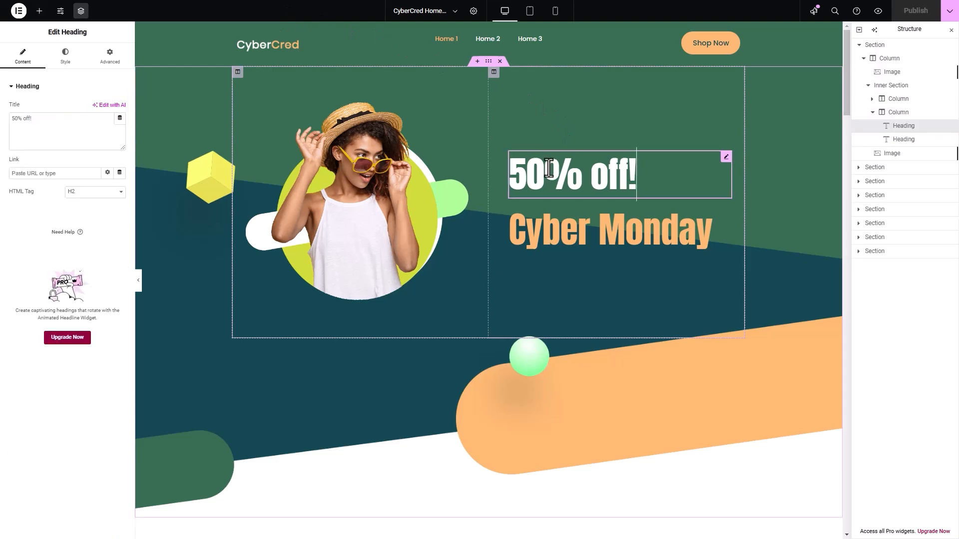
pyautogui.doubleClick(529, 176)
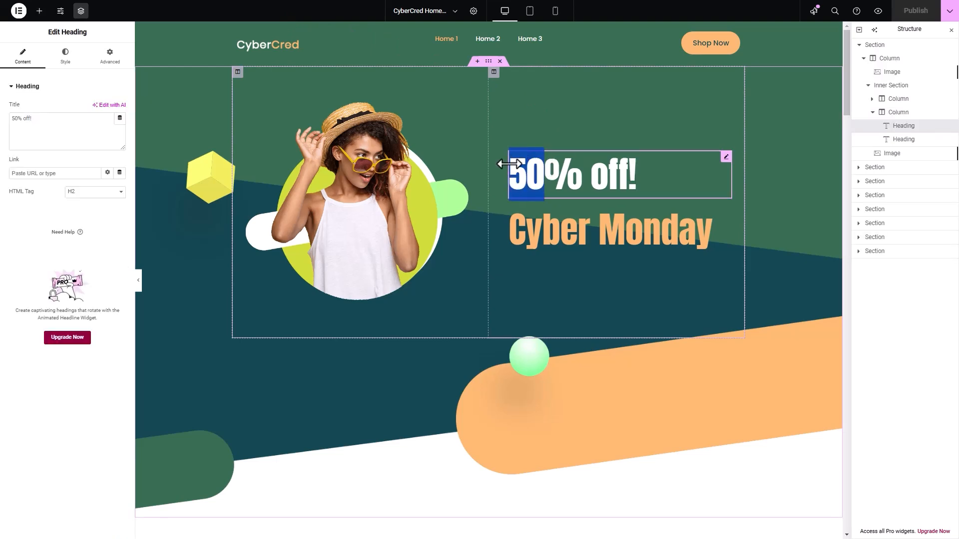
pyautogui.click(65, 55)
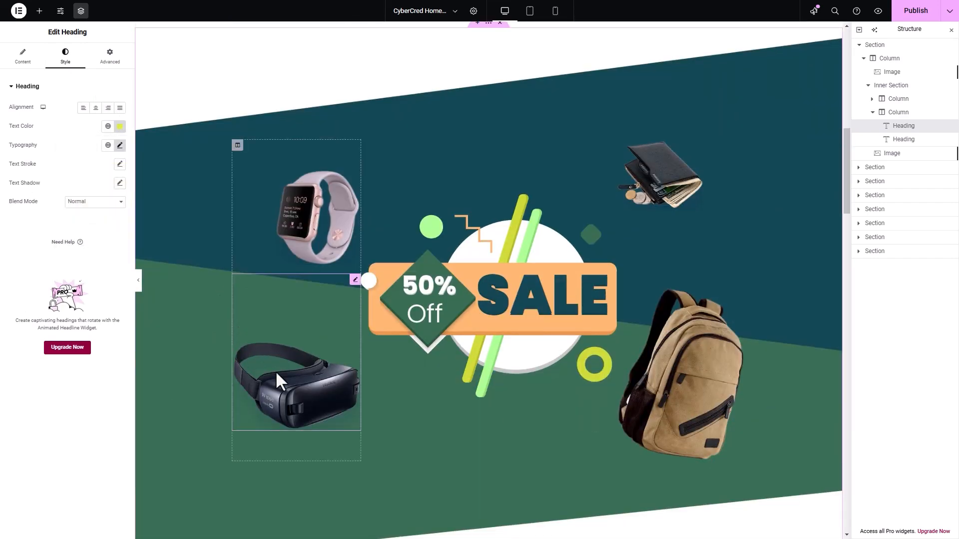
# Replace the VR headset image in the sale section with Women Black Sunglass.png.
pyautogui.click(523, 230)
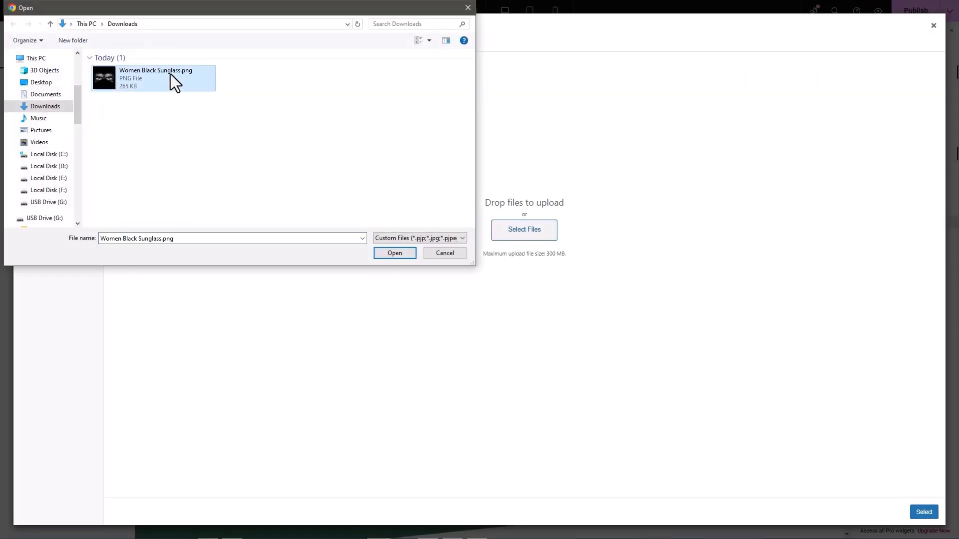
pyautogui.click(395, 253)
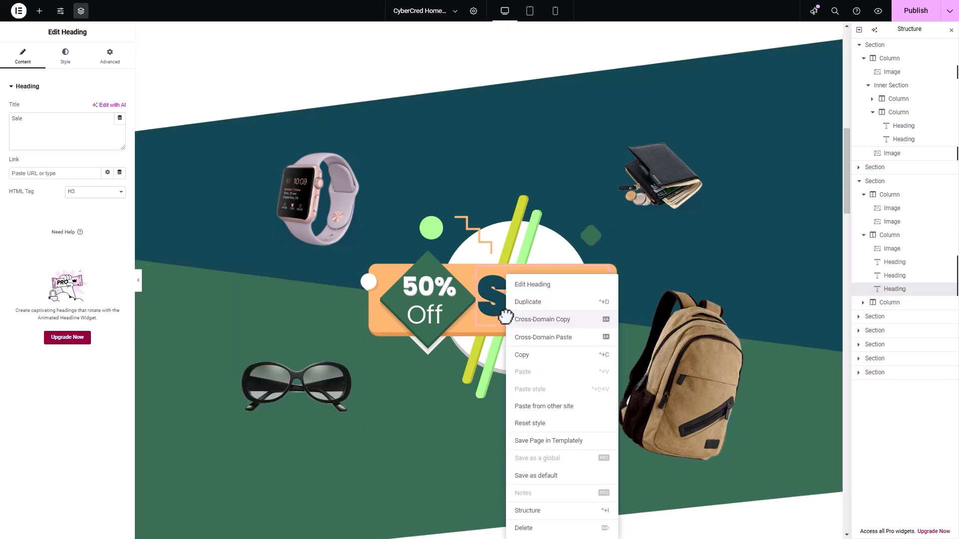
# Save the page to Templately's My Clouds as 'BFCM Version 1', push it, and close the cloud library.
pyautogui.click(548, 441)
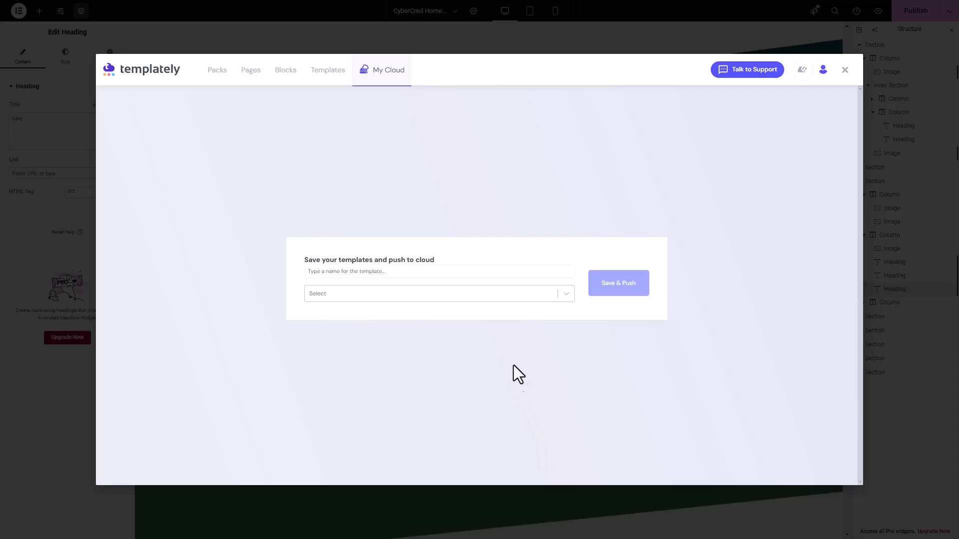
pyautogui.write('BFCM Version 1')
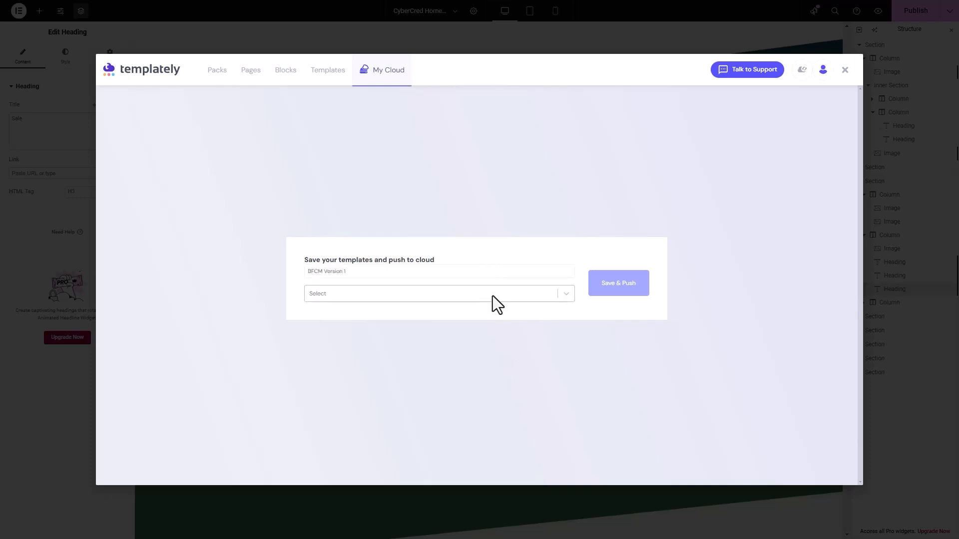
pyautogui.click(437, 294)
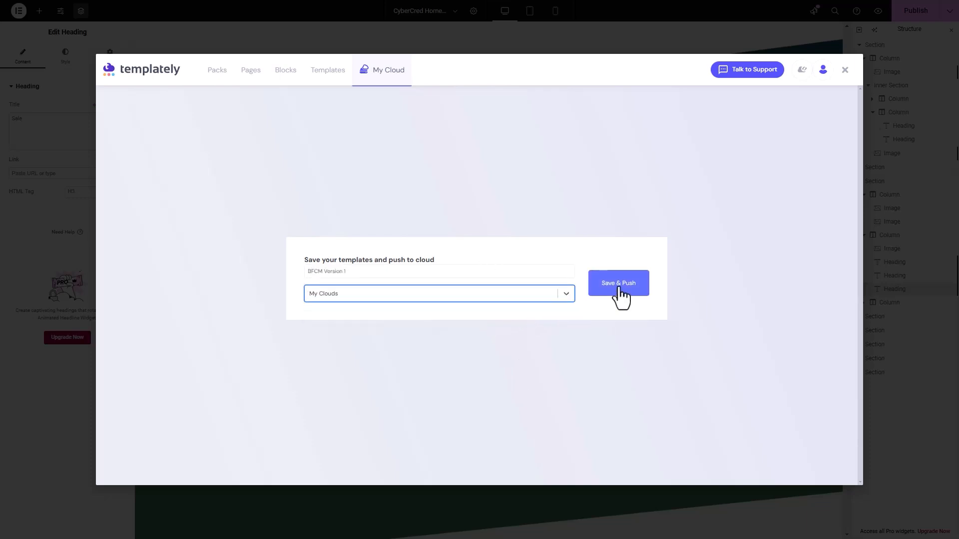
pyautogui.click(617, 283)
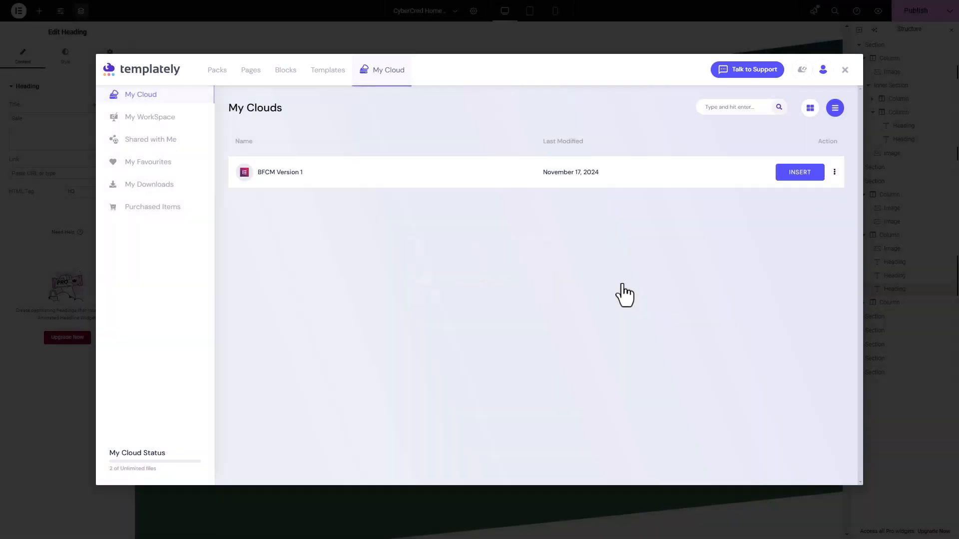
pyautogui.moveTo(845, 81)
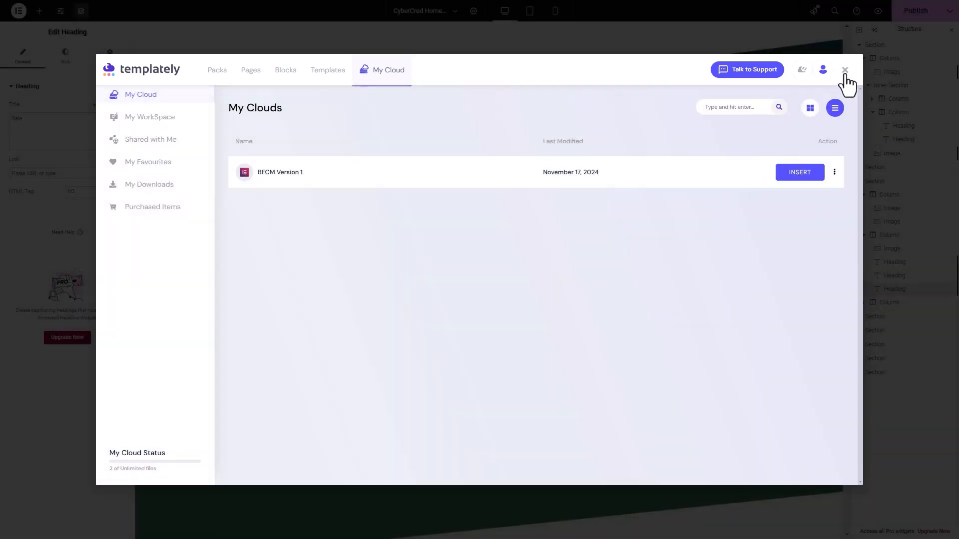
pyautogui.click(845, 70)
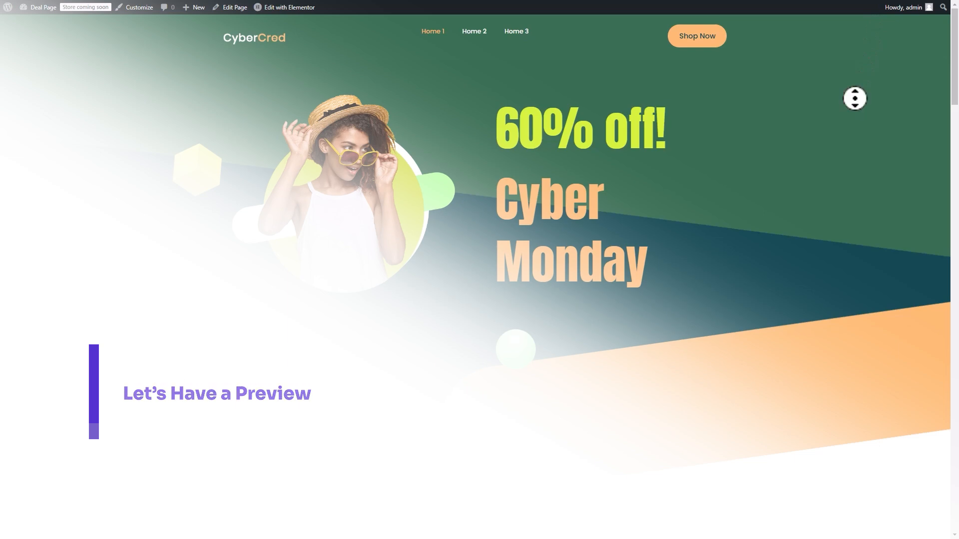
# Scroll down the live Deal Page through the 60% off hero, countdown and benefits sections.
pyautogui.scroll(-3)
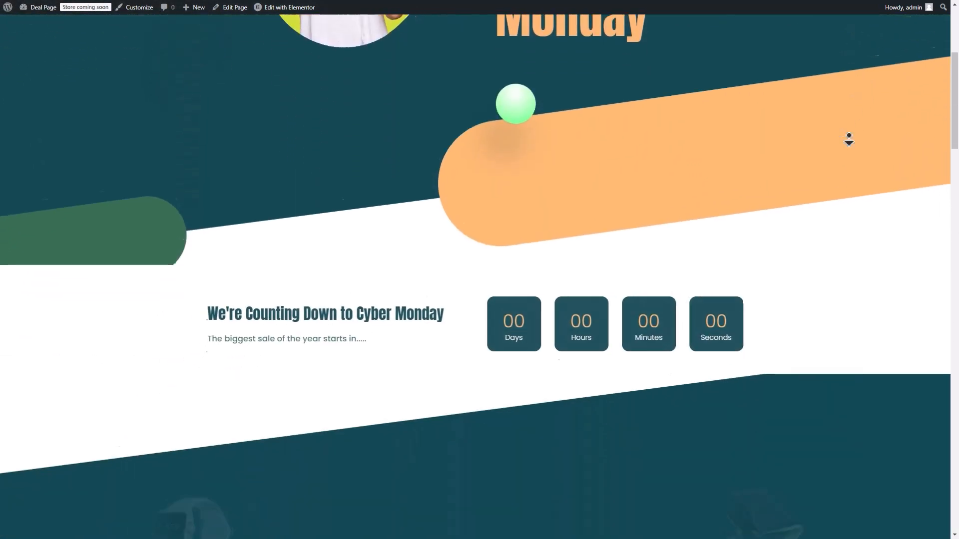
pyautogui.scroll(-3)
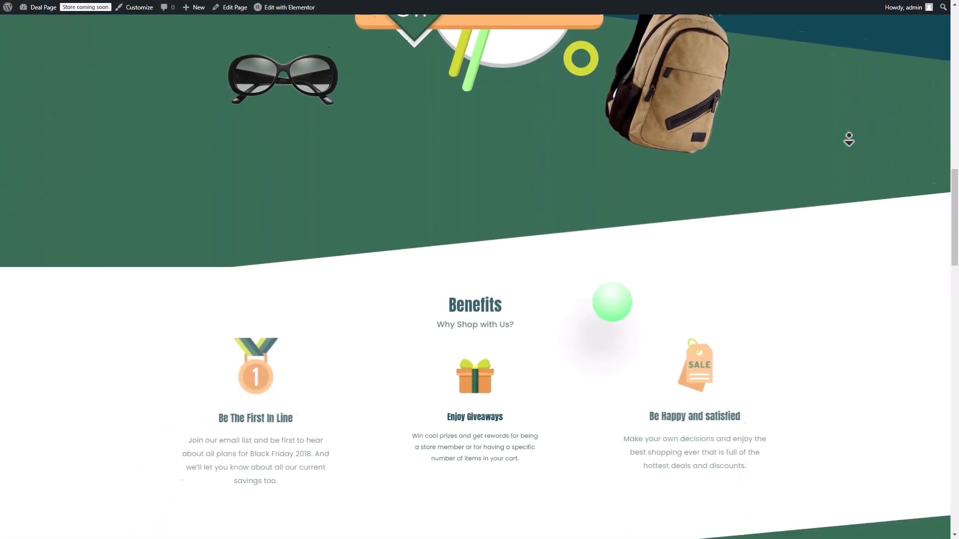